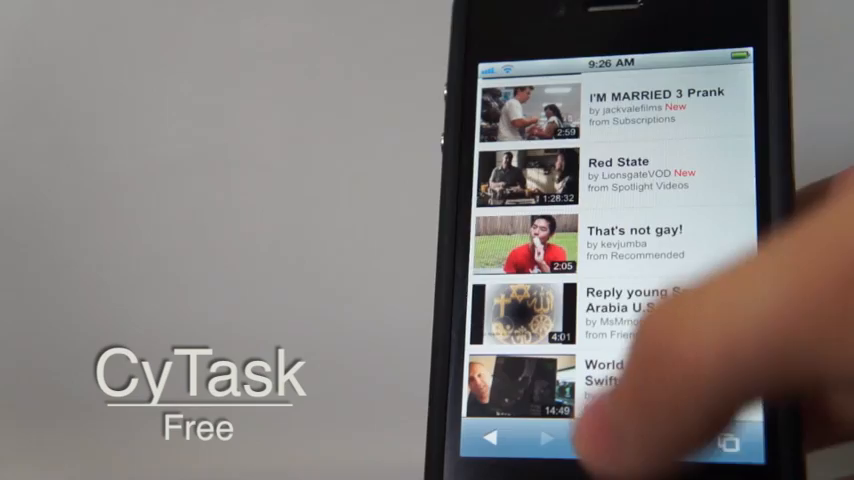
scroll(up, 3)
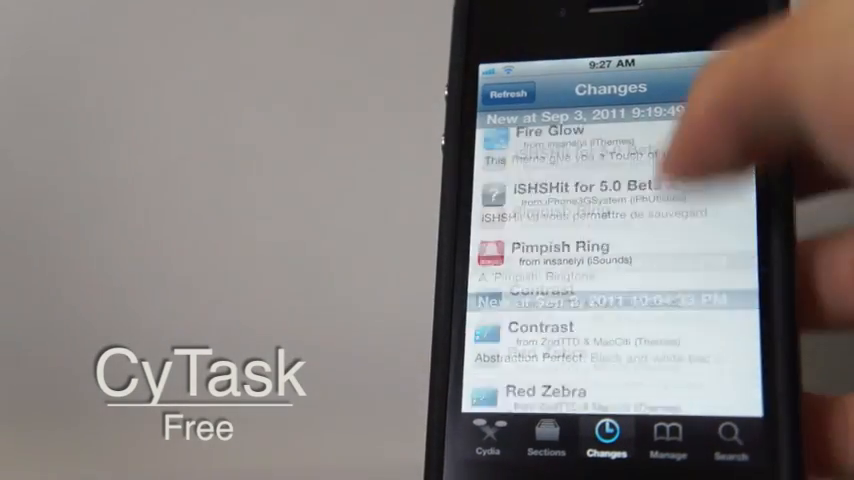
scroll(down, 3)
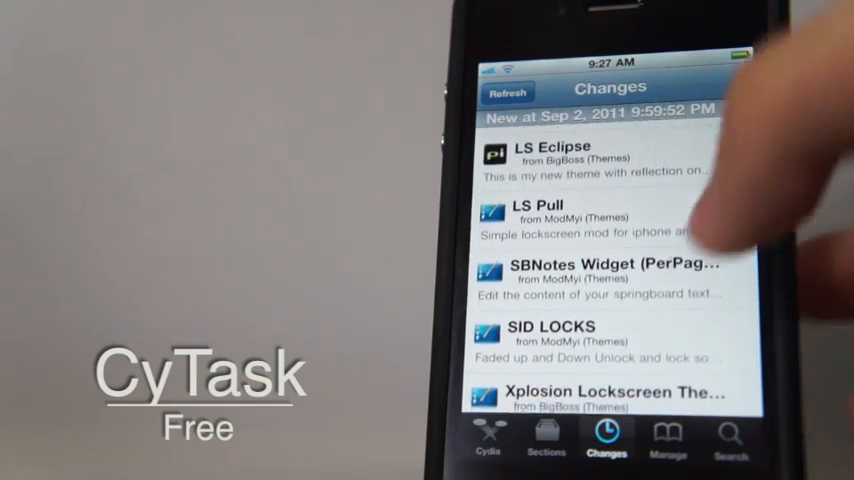
scroll(up, 3)
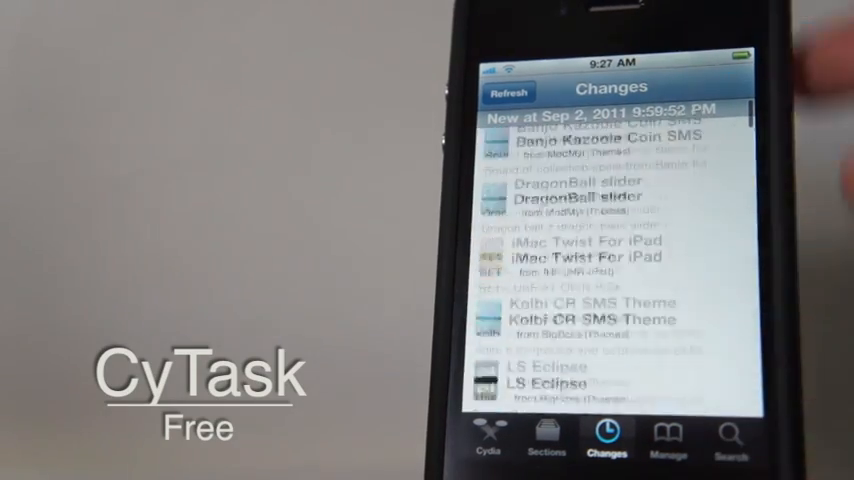